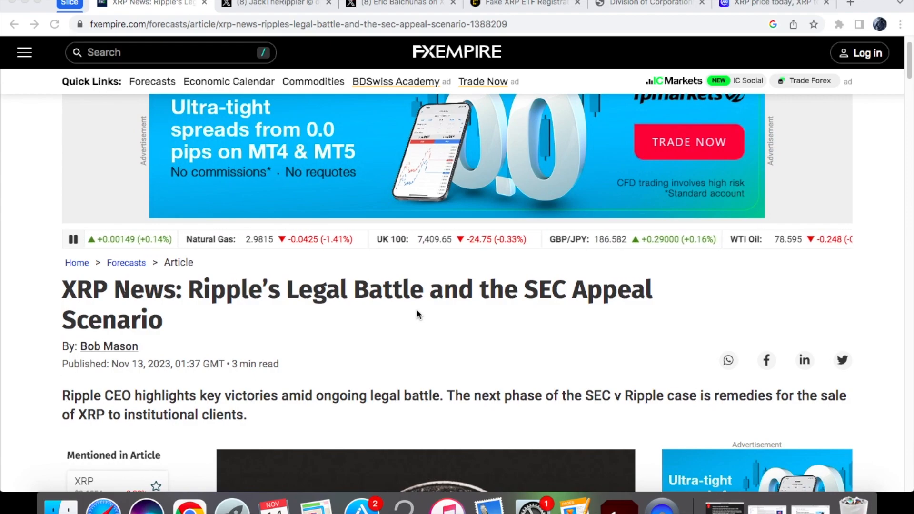
- Open the JackTheRippler repost about the SEC case's last stage and pause its CoinDesk clip
left_click(274, 4)
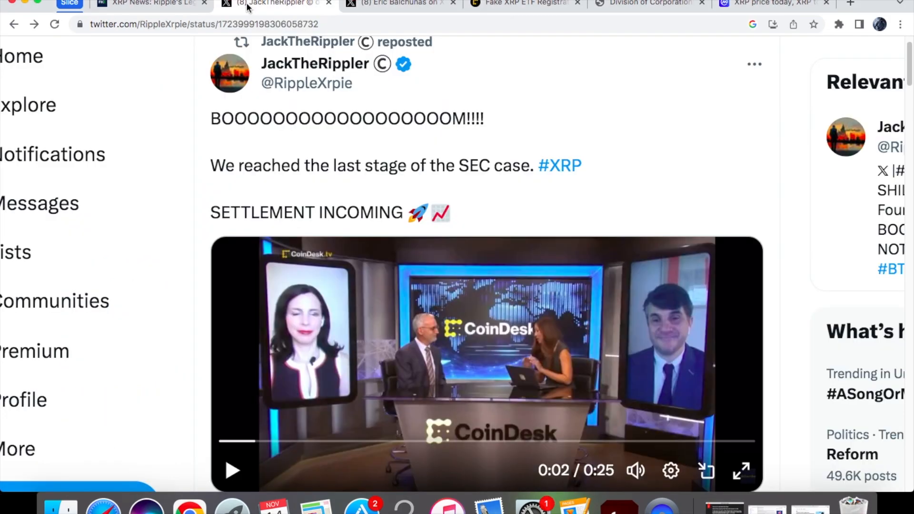
mouse_move(703, 334)
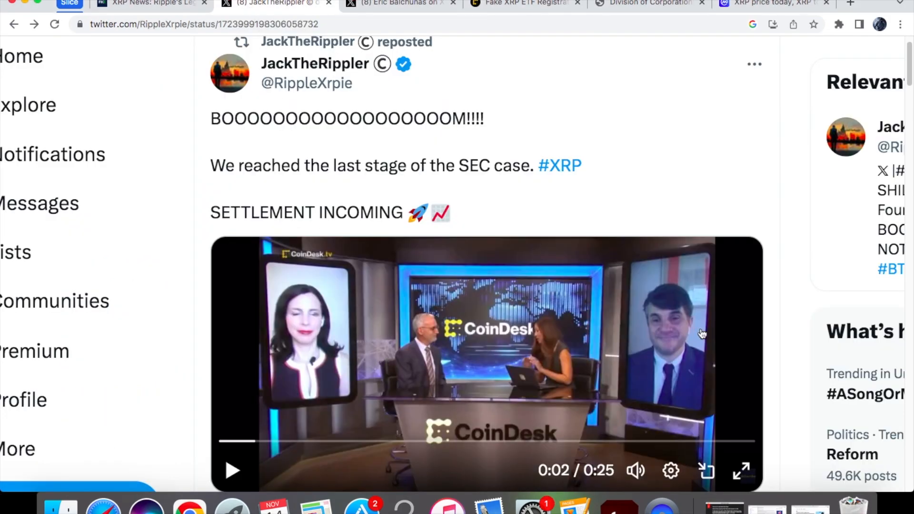
scroll("down", 3)
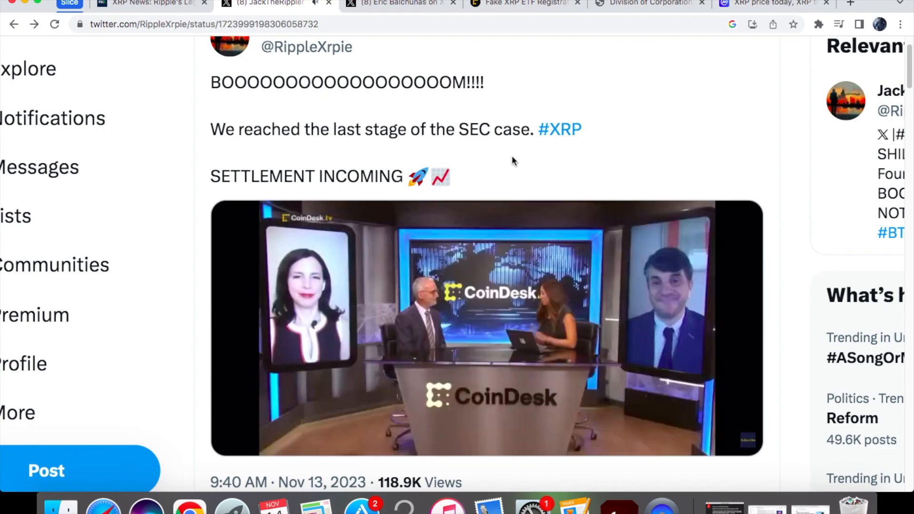
left_click(487, 327)
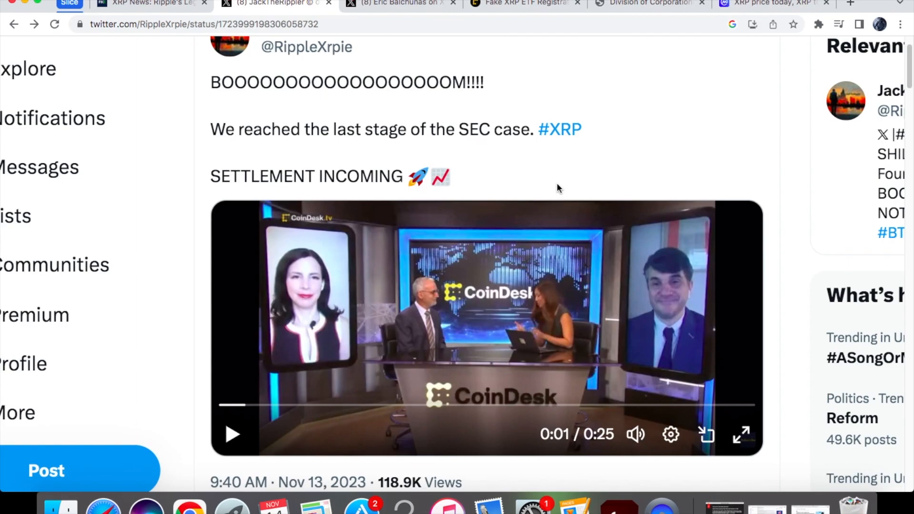
- Scroll through the FXEmpire article on Ripple's SEC appeal scenario, then move to CoinDesk
left_click(151, 3)
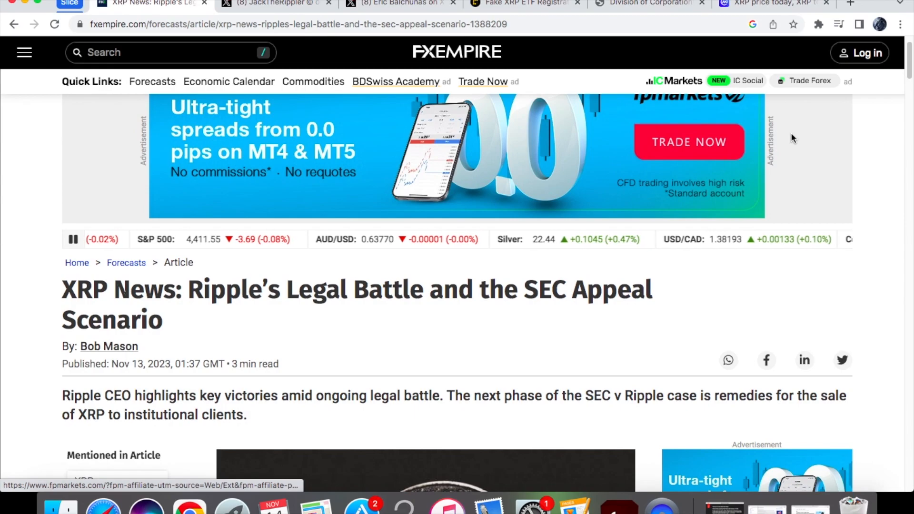
scroll("down", 3)
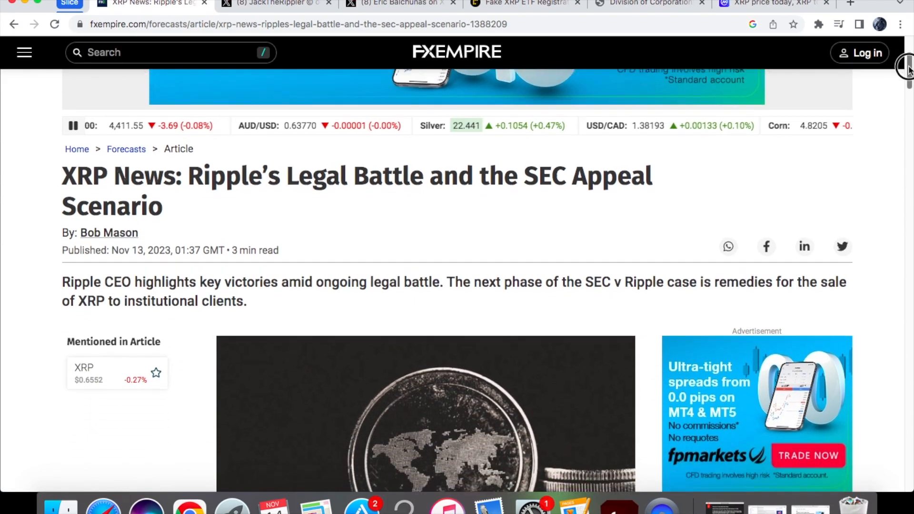
scroll("down", 3)
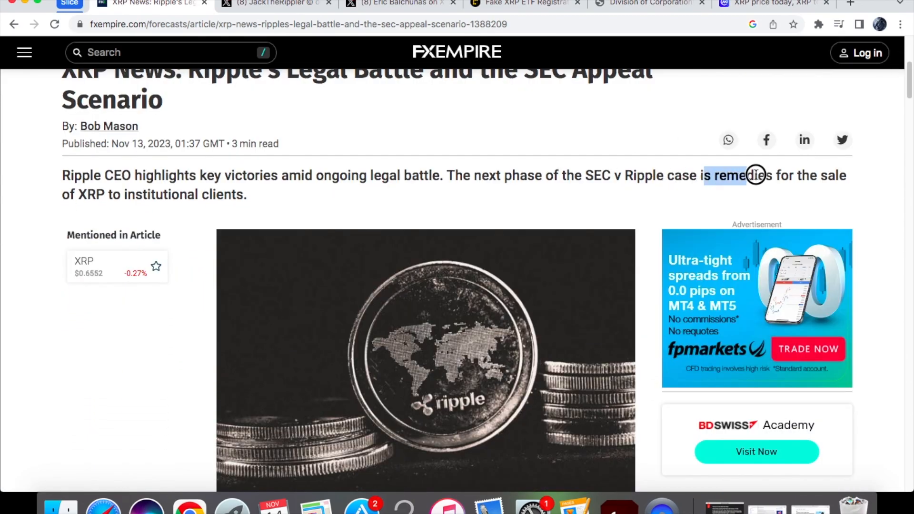
mouse_move(787, 176)
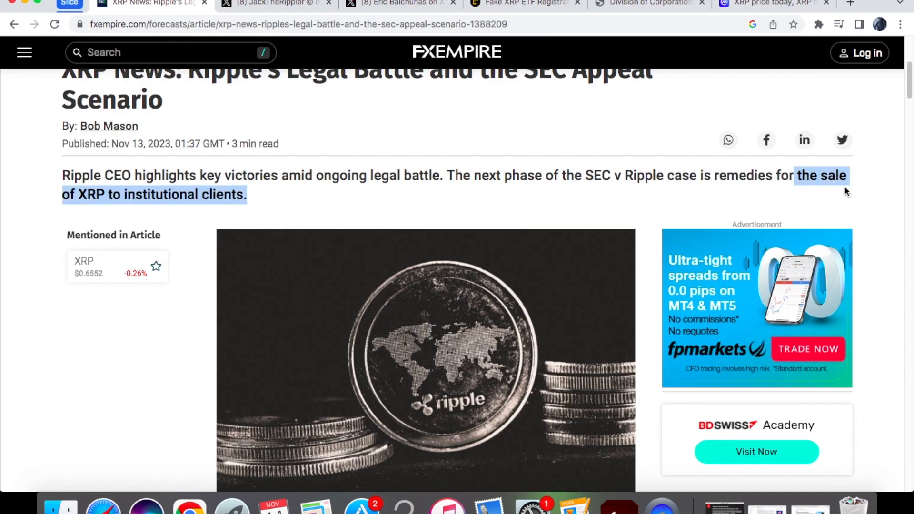
scroll("down", 3)
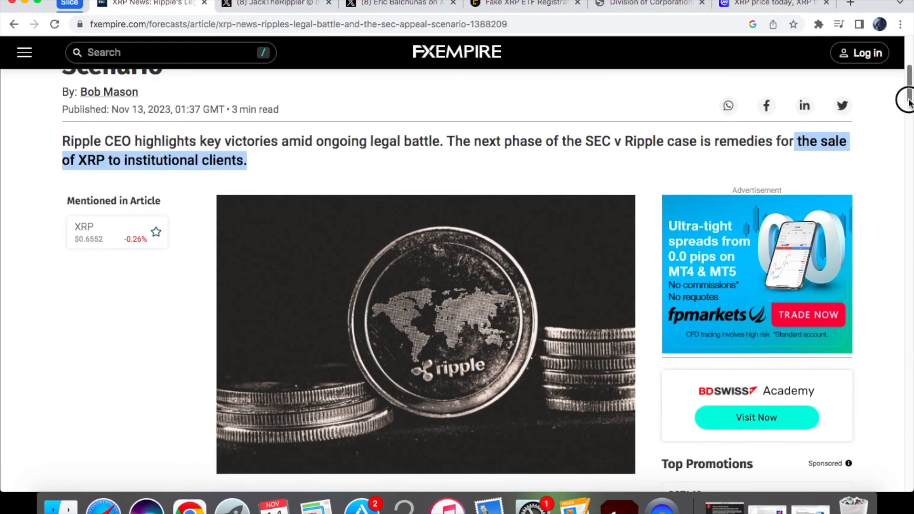
scroll("down", 3)
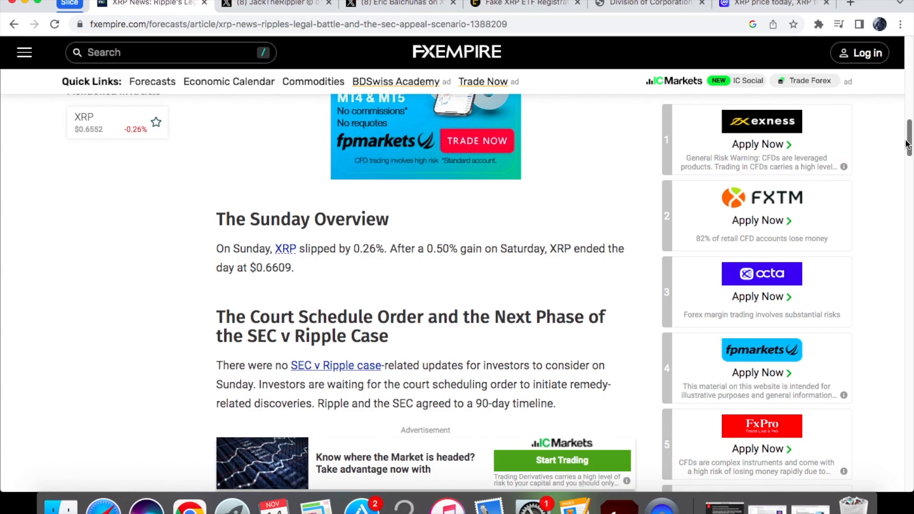
scroll("down", 3)
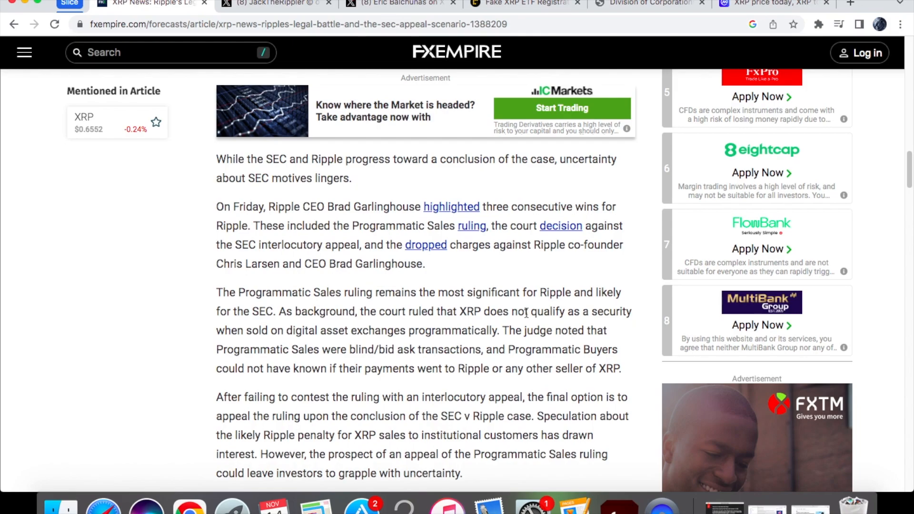
left_click(525, 4)
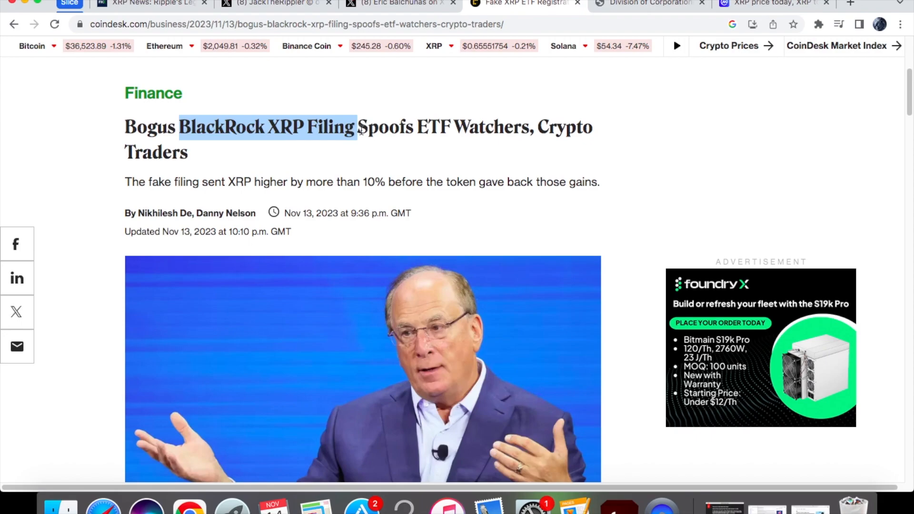
- Clear the headline highlight on CoinDesk's bogus BlackRock XRP filing article, then move on
left_click(359, 138)
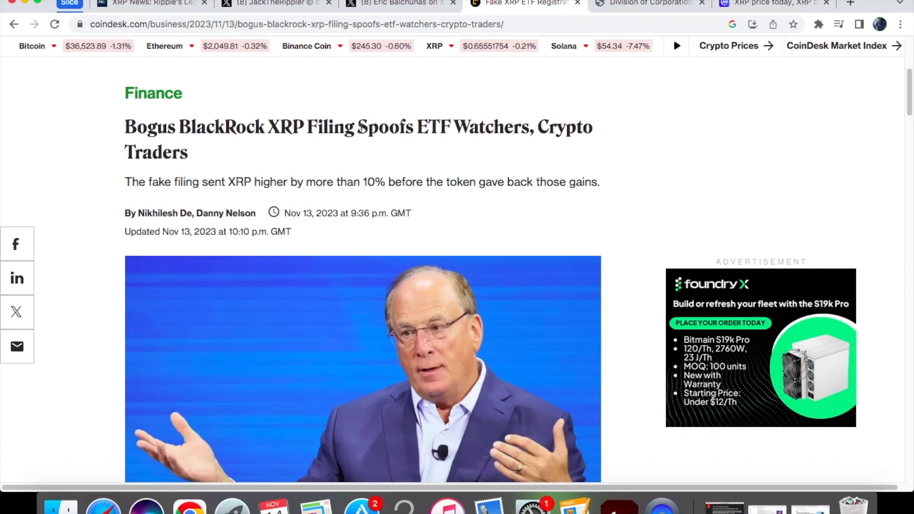
left_click(647, 3)
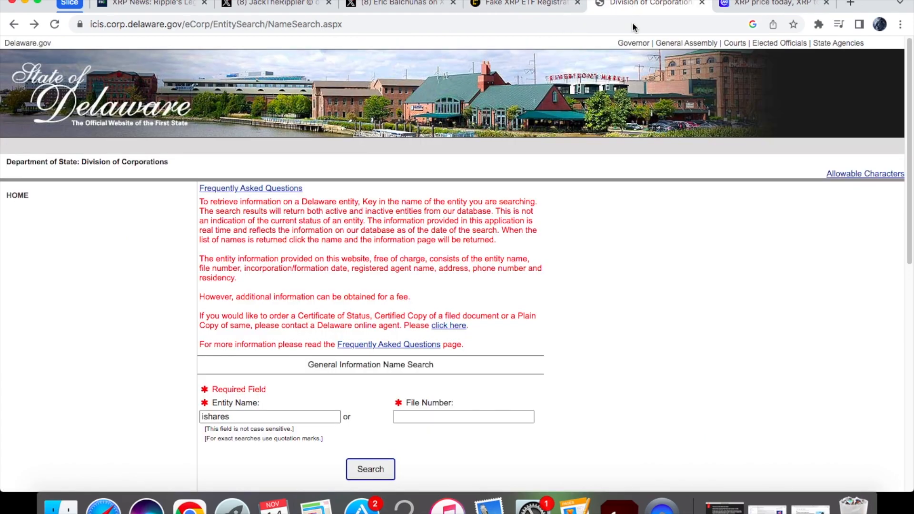
mouse_move(459, 124)
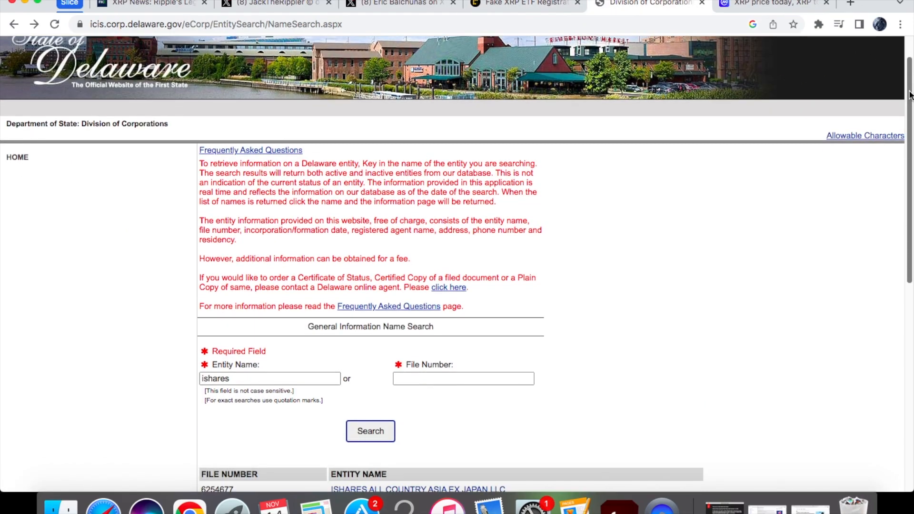
mouse_move(728, 379)
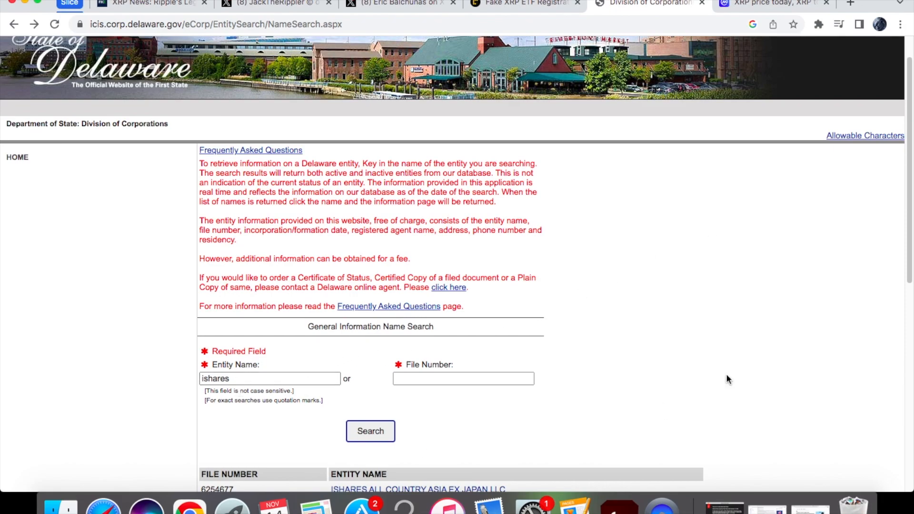
- Open the ISHARES XRP TRUST record from the 'ishares' Delaware name search results
scroll("down", 3)
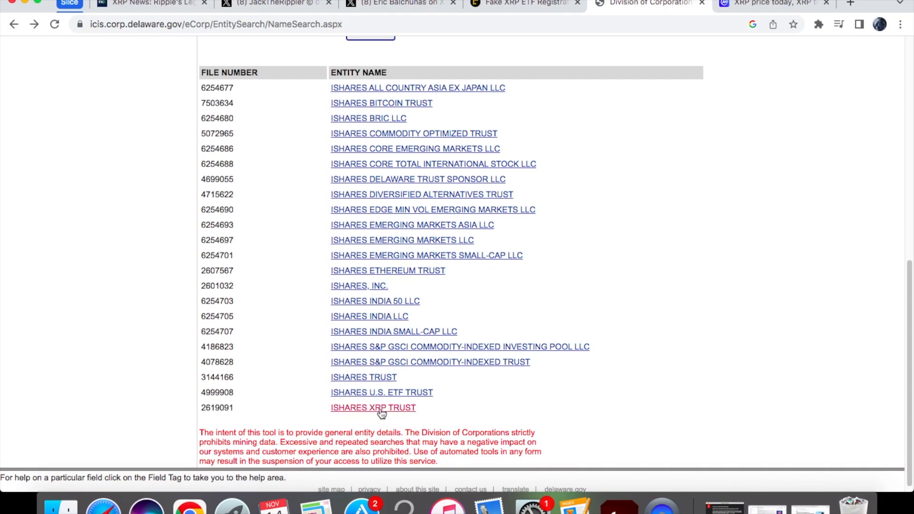
left_click(373, 408)
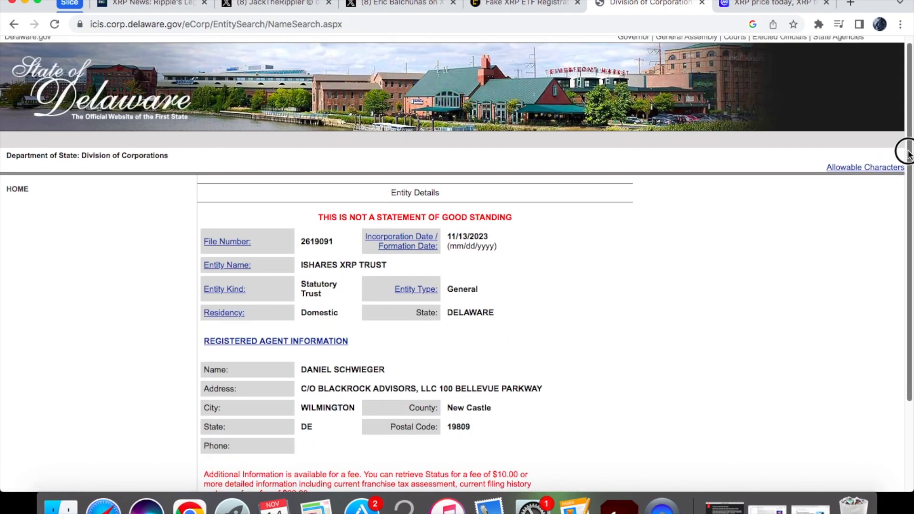
scroll("down", 3)
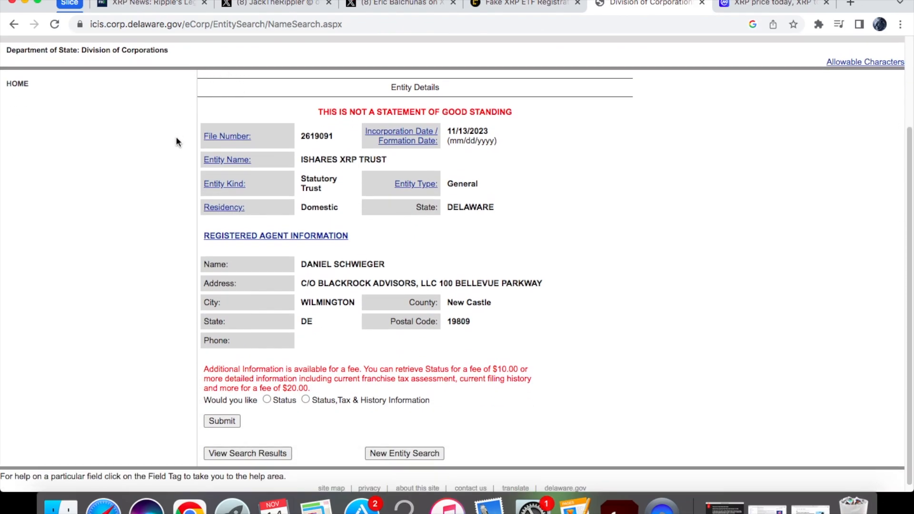
mouse_move(150, 120)
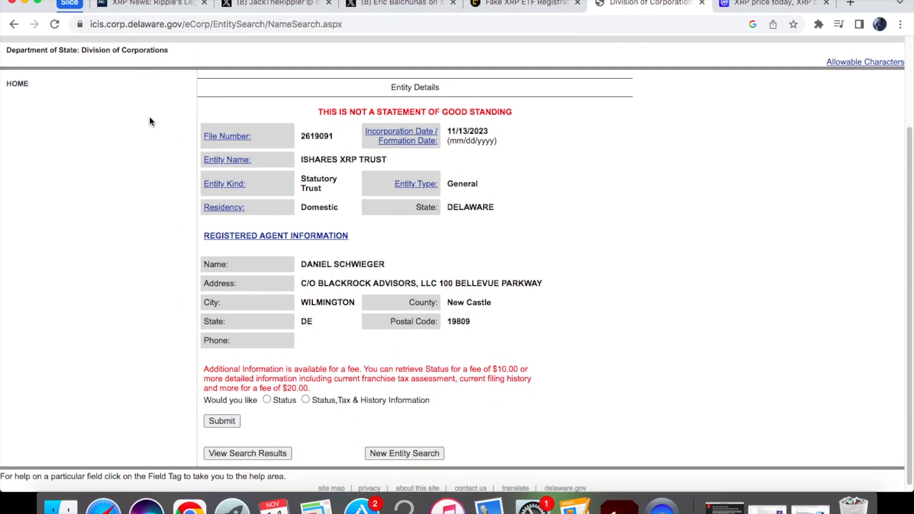
mouse_move(402, 246)
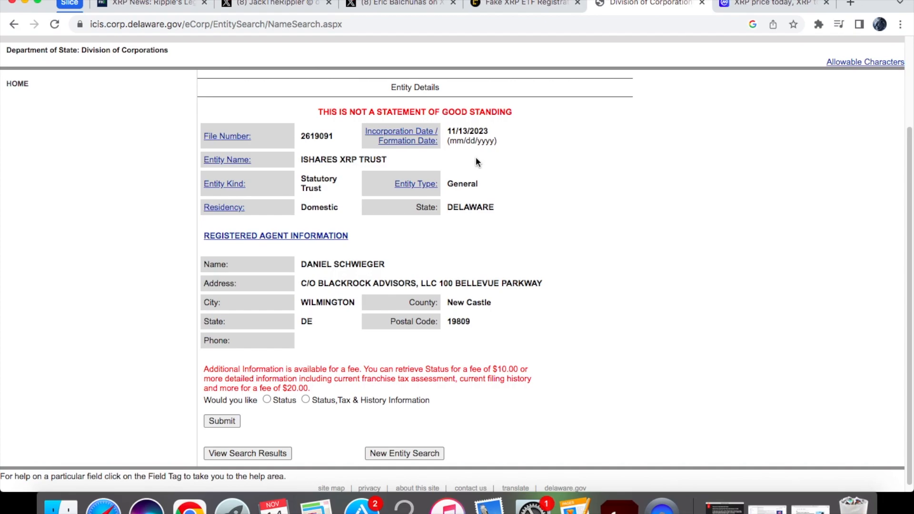
left_click(399, 3)
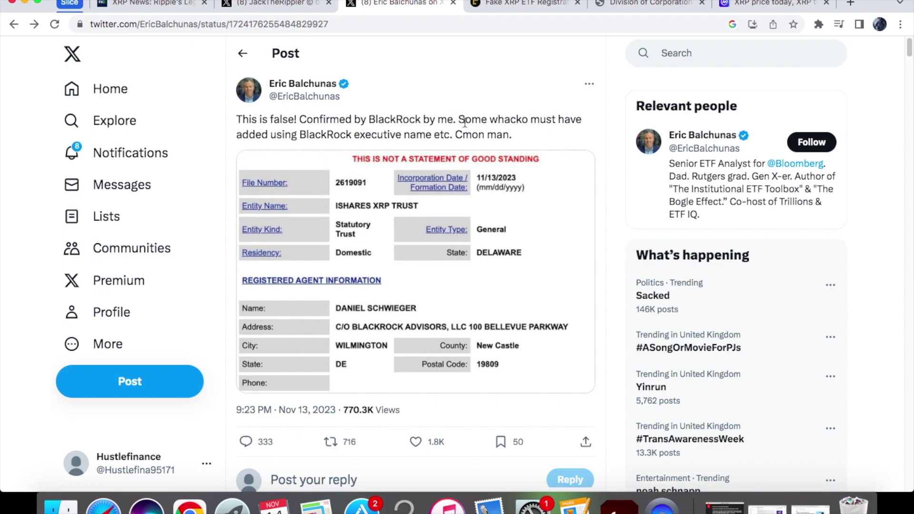
- Switch to CoinMarketCap's XRP page to inspect the 11/13 price spike on the 7D chart
left_click(773, 3)
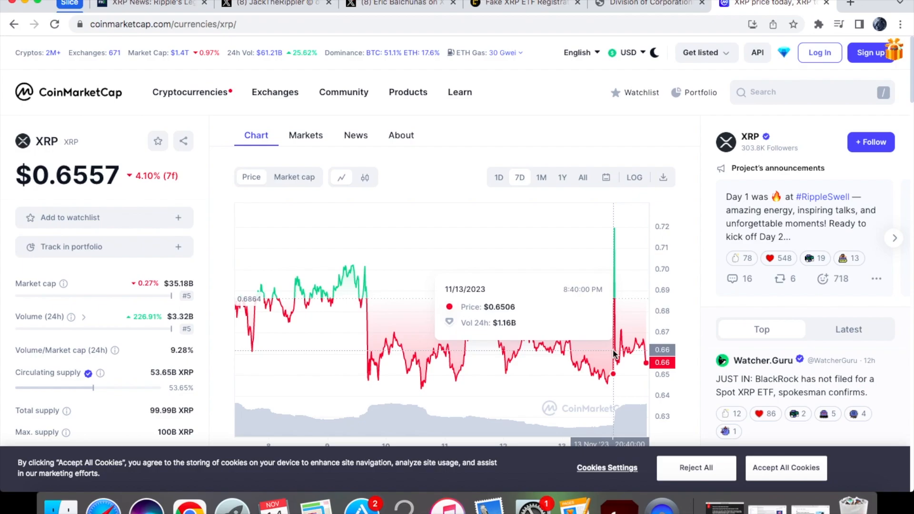
mouse_move(613, 350)
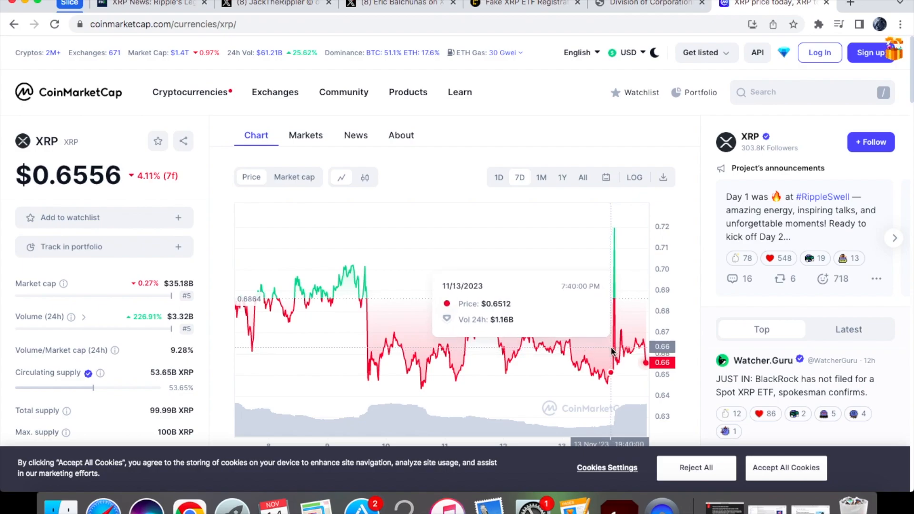
mouse_move(613, 348)
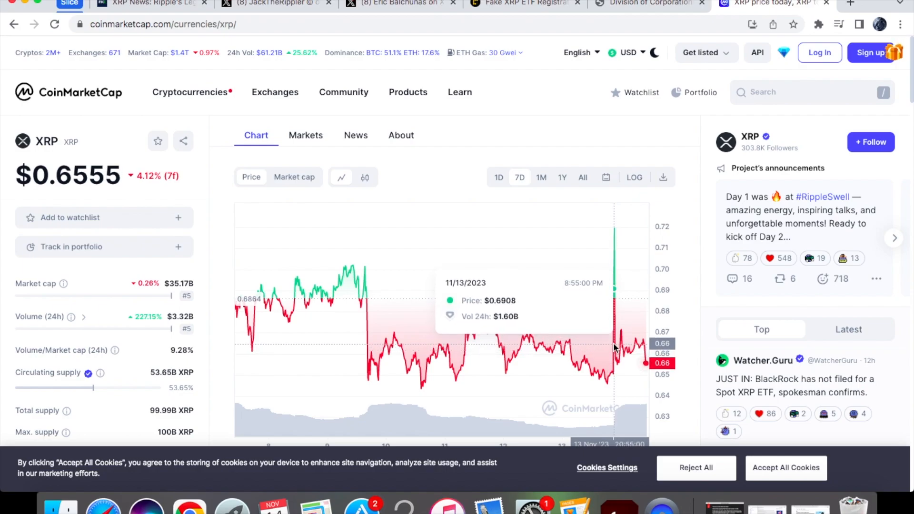
mouse_move(614, 345)
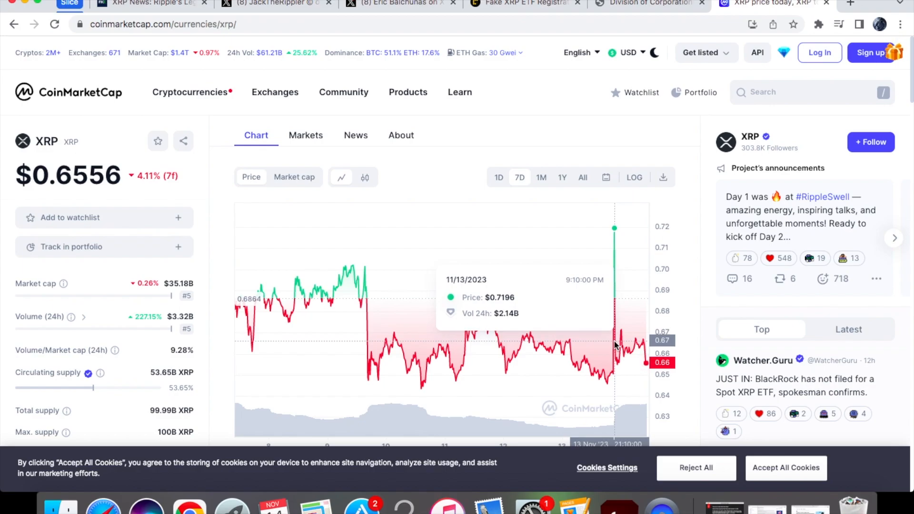
mouse_move(613, 347)
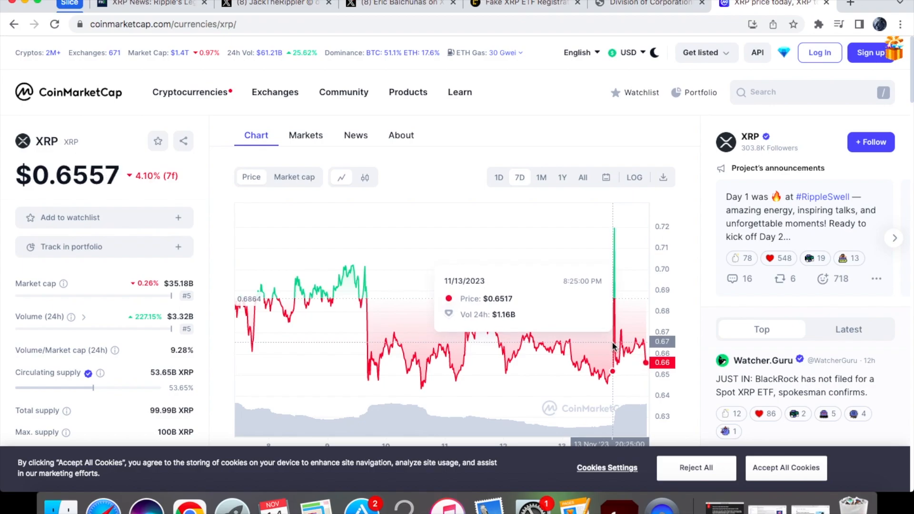
mouse_move(614, 346)
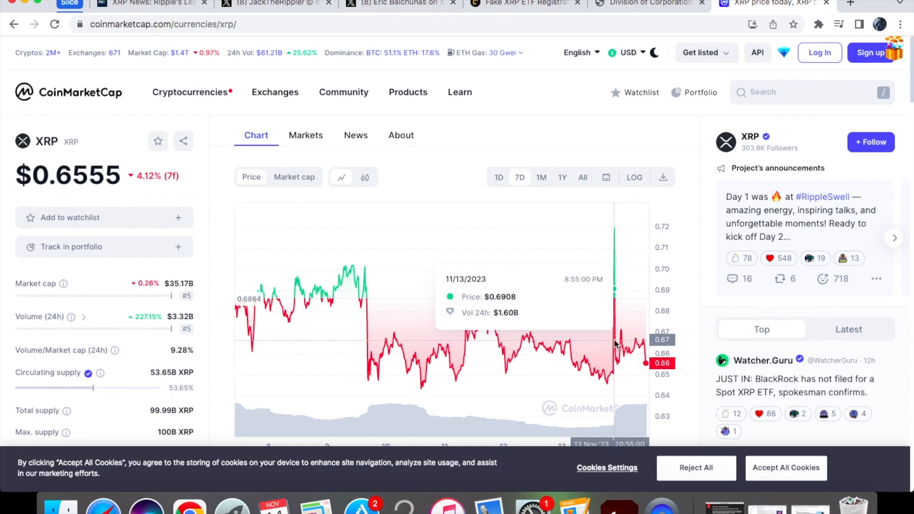
mouse_move(617, 343)
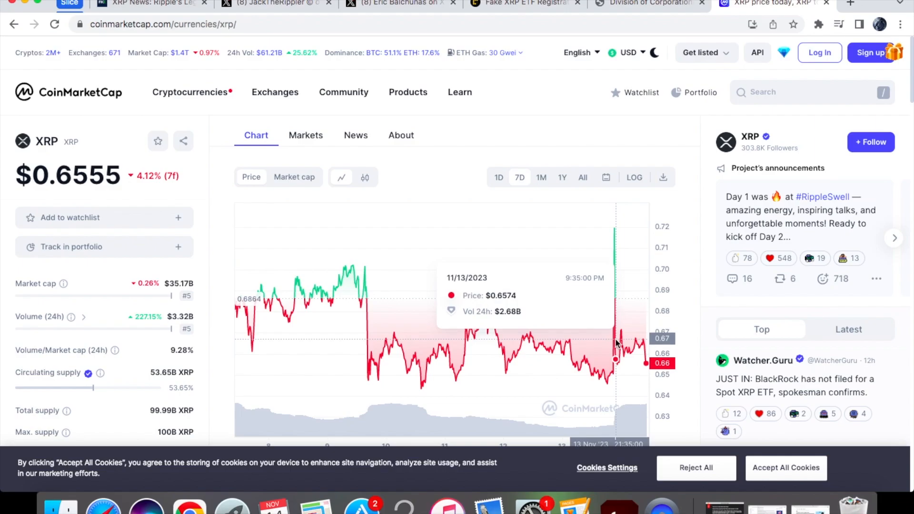
mouse_move(611, 343)
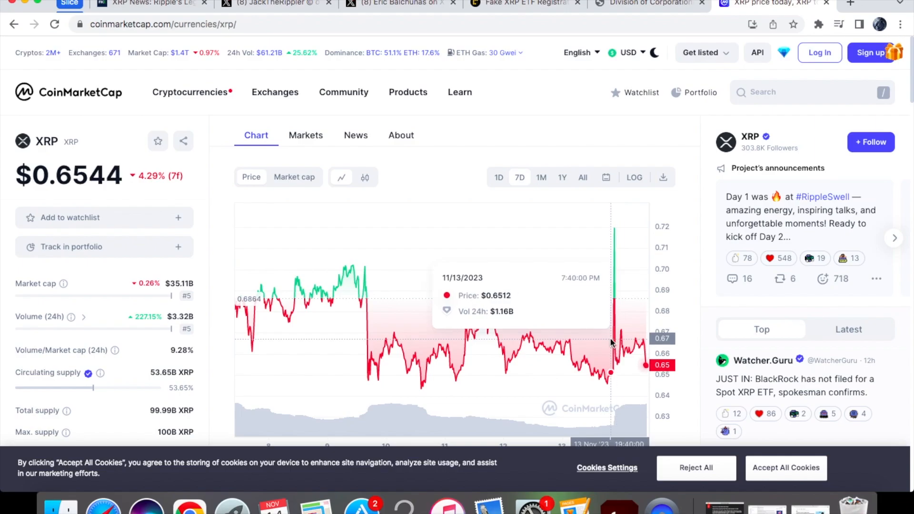
mouse_move(613, 338)
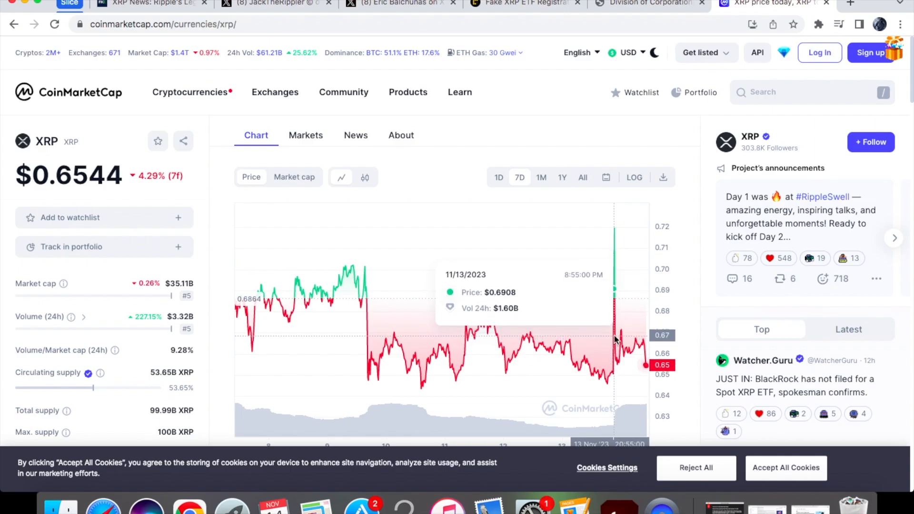
mouse_move(615, 338)
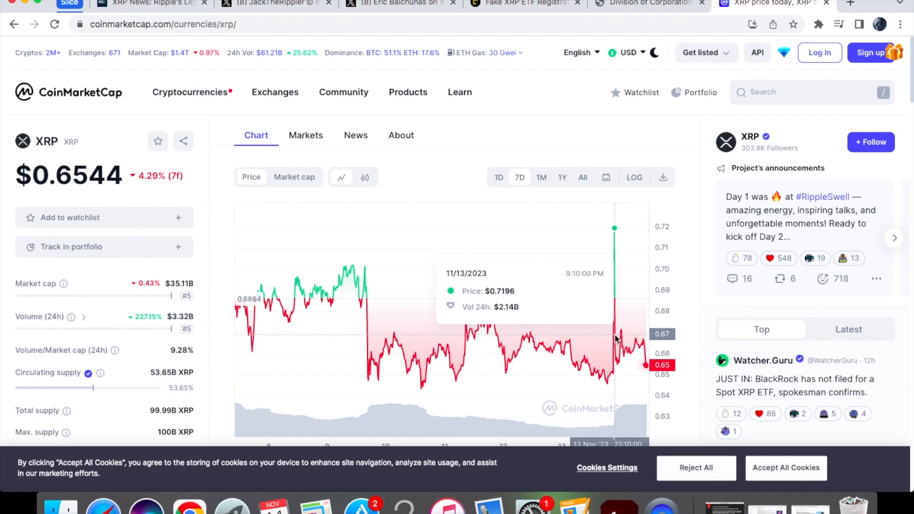
mouse_move(613, 338)
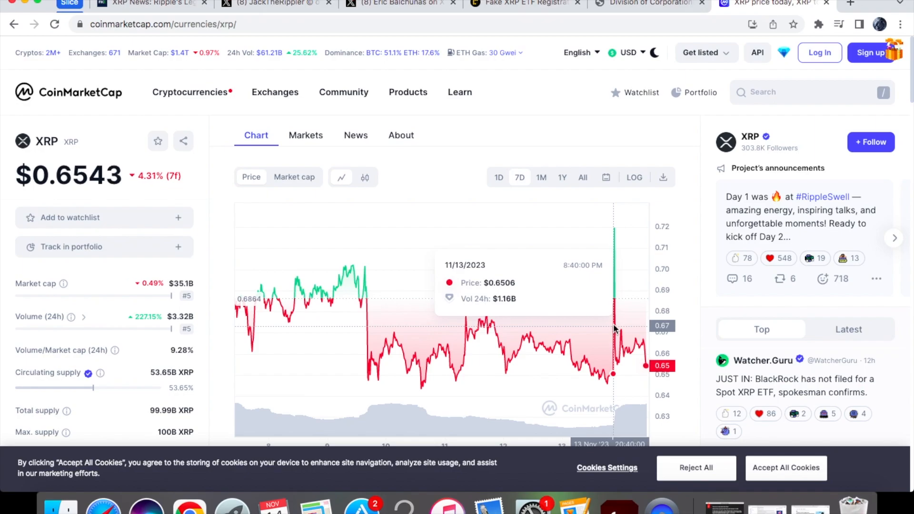
mouse_move(614, 327)
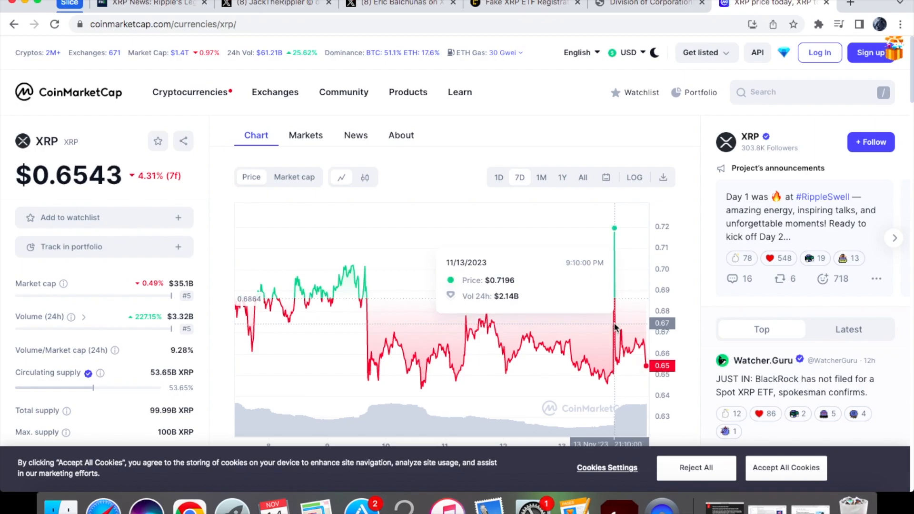
mouse_move(613, 328)
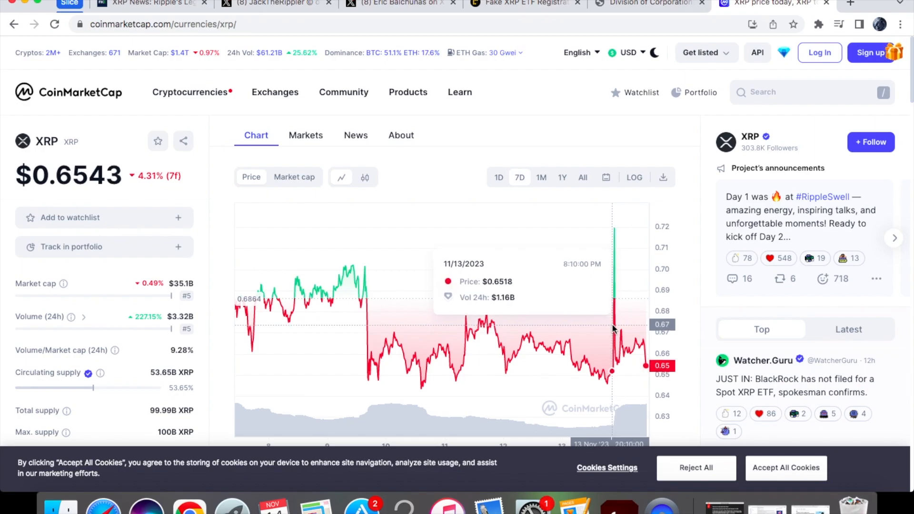
mouse_move(615, 325)
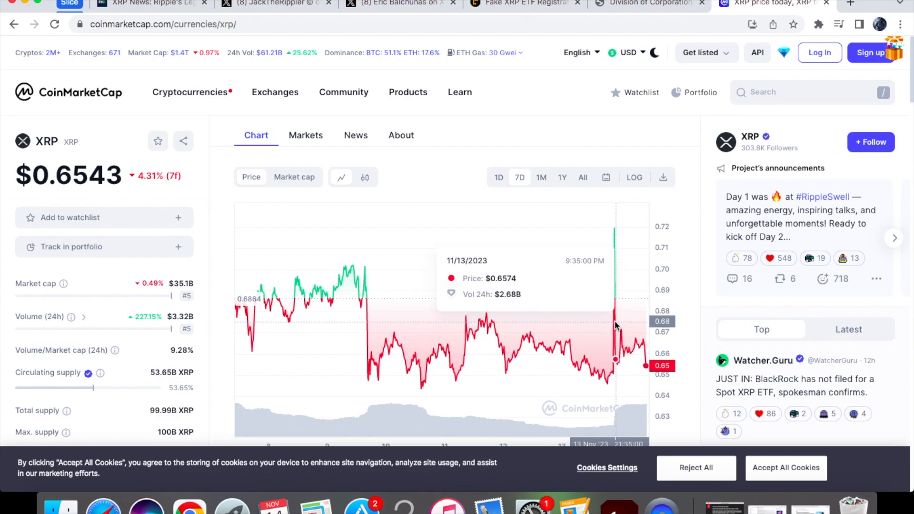
mouse_move(613, 324)
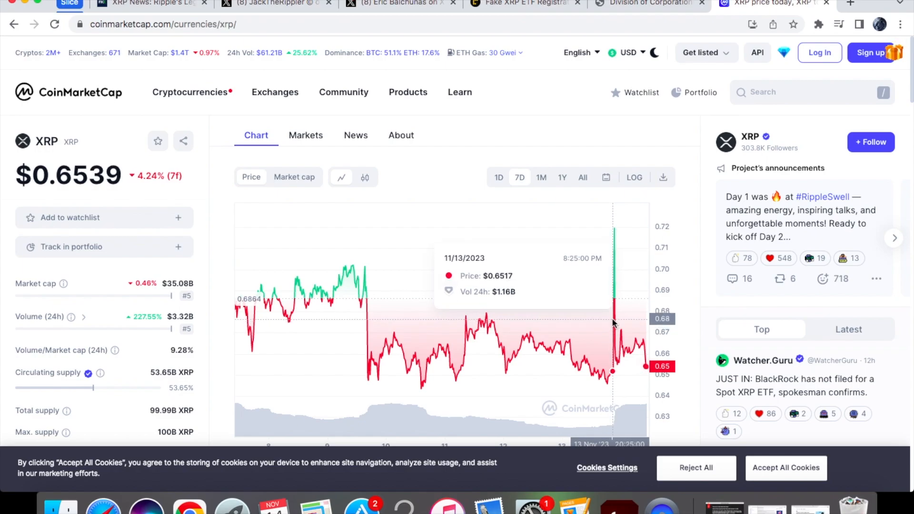
mouse_move(613, 315)
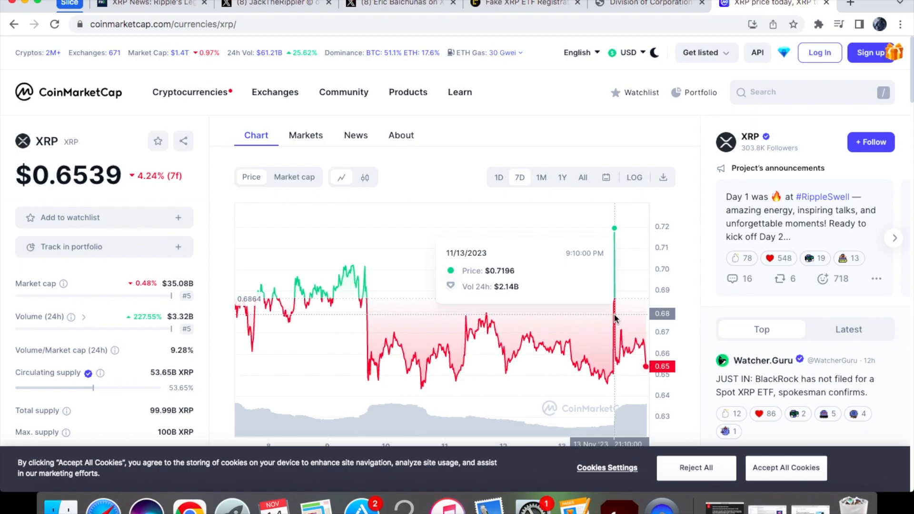
mouse_move(615, 314)
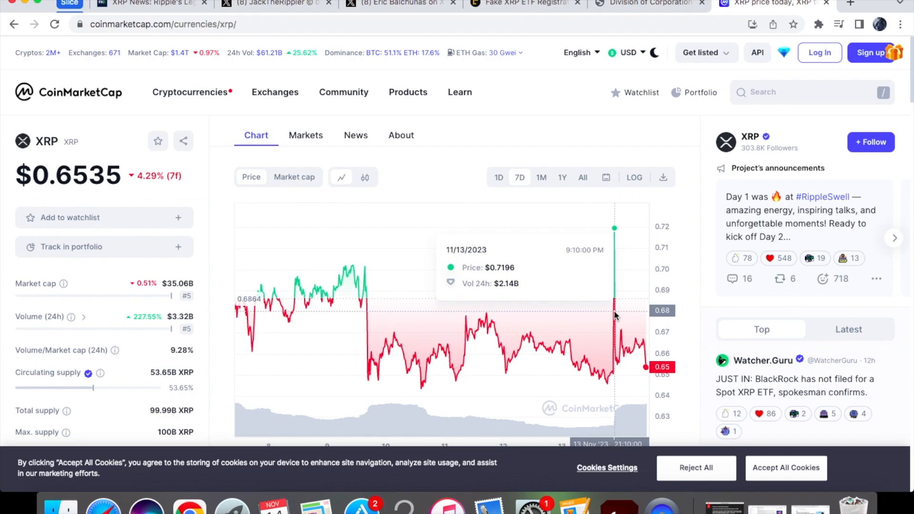
- Set XRP's price chart to 1D, showing $0.6539, down 0.45%
left_click(498, 177)
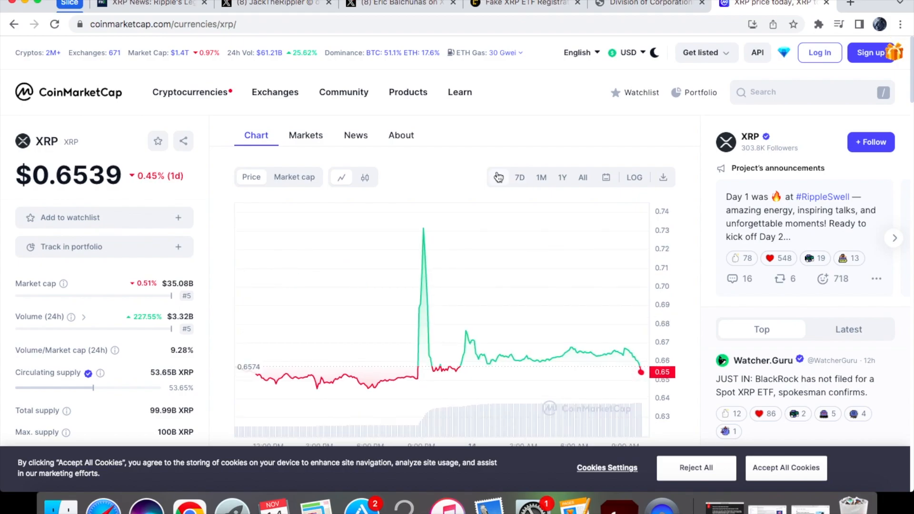
left_click(499, 177)
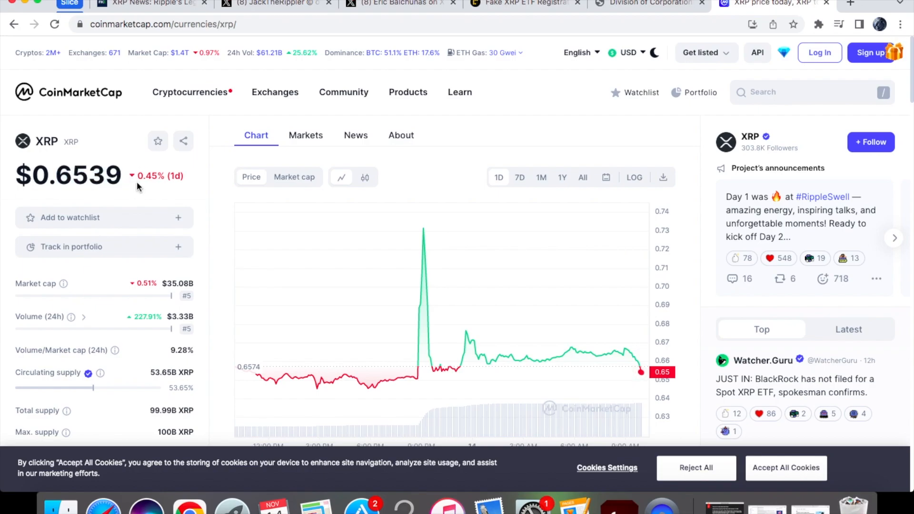
mouse_move(178, 210)
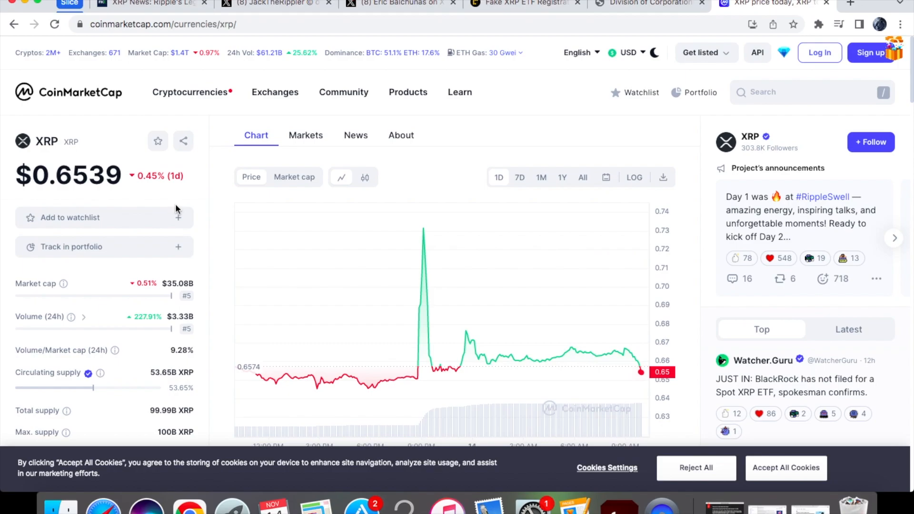
mouse_move(175, 202)
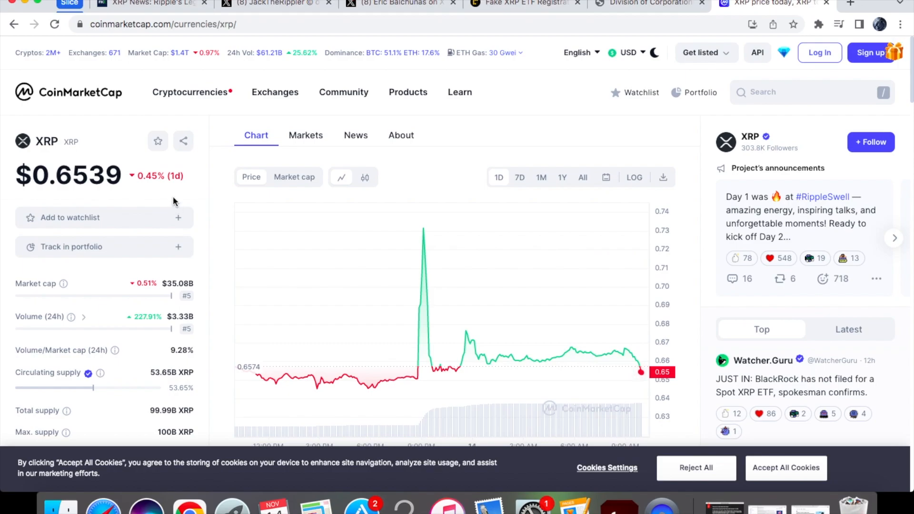
mouse_move(131, 320)
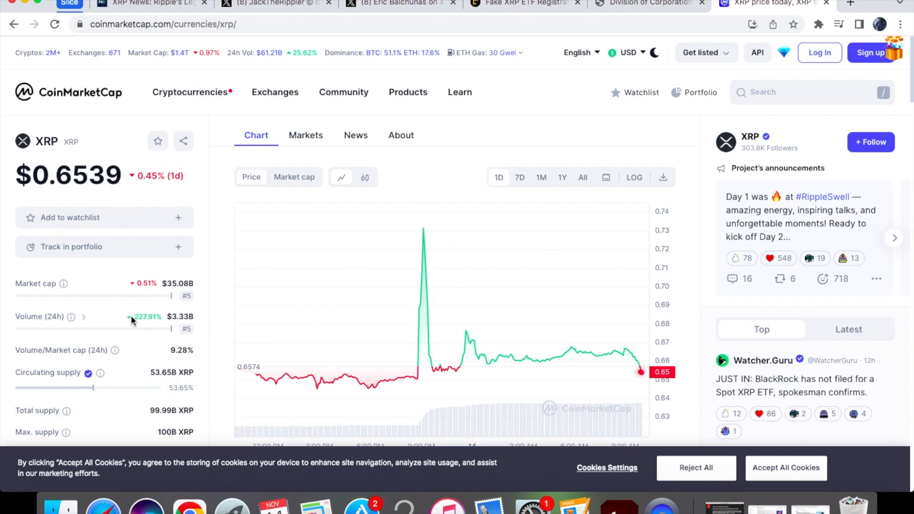
double_click(147, 316)
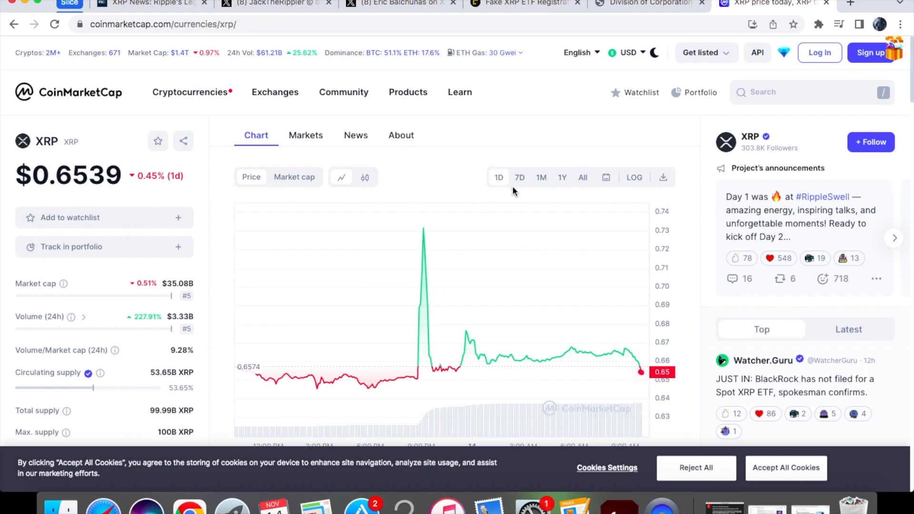
- Set XRP's chart back to 7D, showing a 4.26% weekly drop
left_click(518, 177)
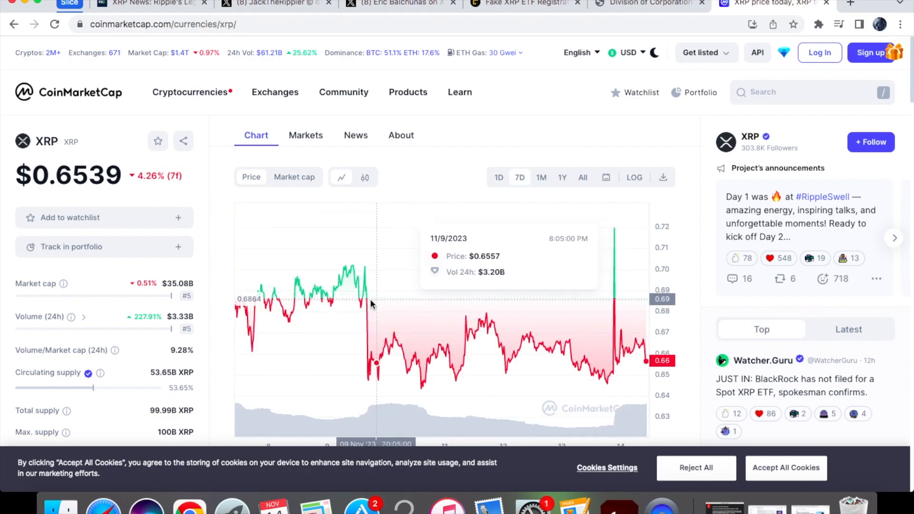
mouse_move(261, 289)
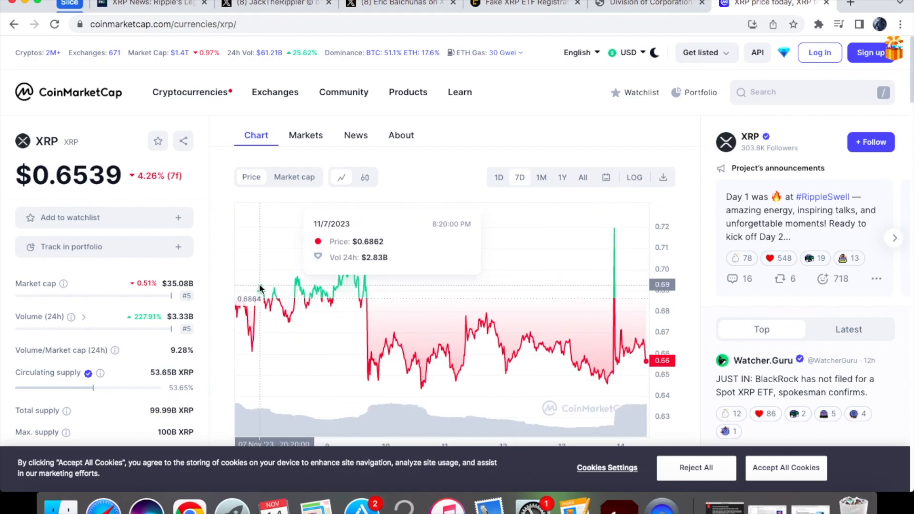
mouse_move(295, 281)
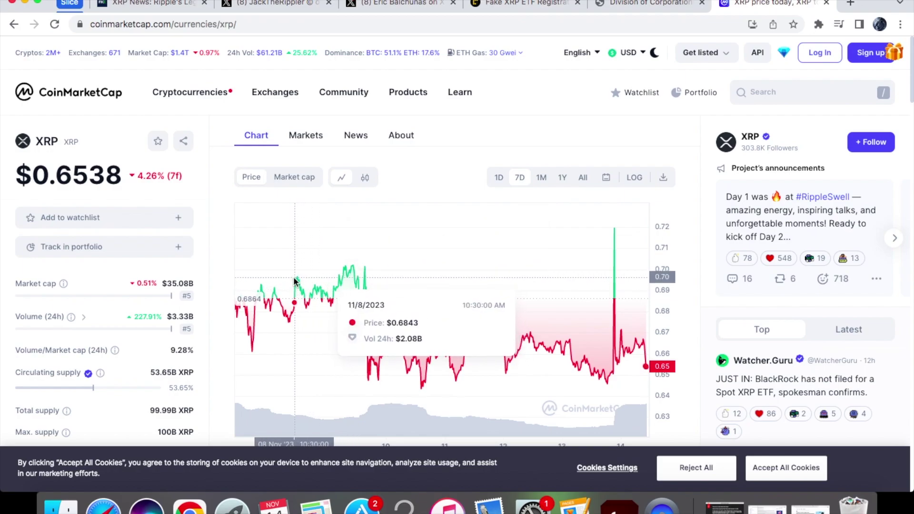
mouse_move(504, 189)
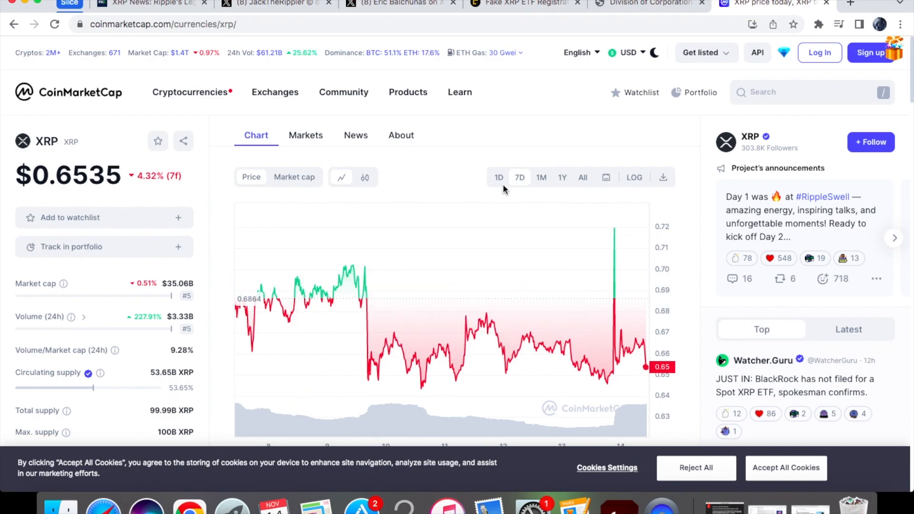
mouse_move(621, 249)
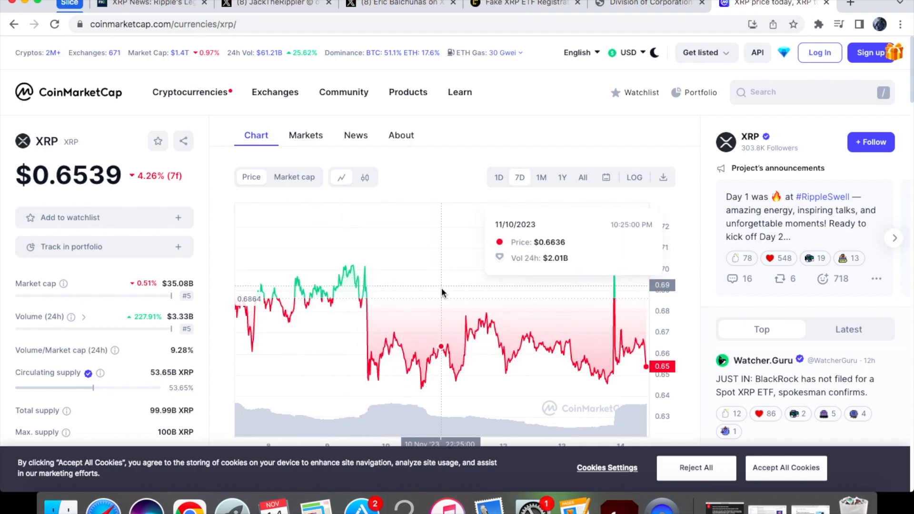
mouse_move(475, 297)
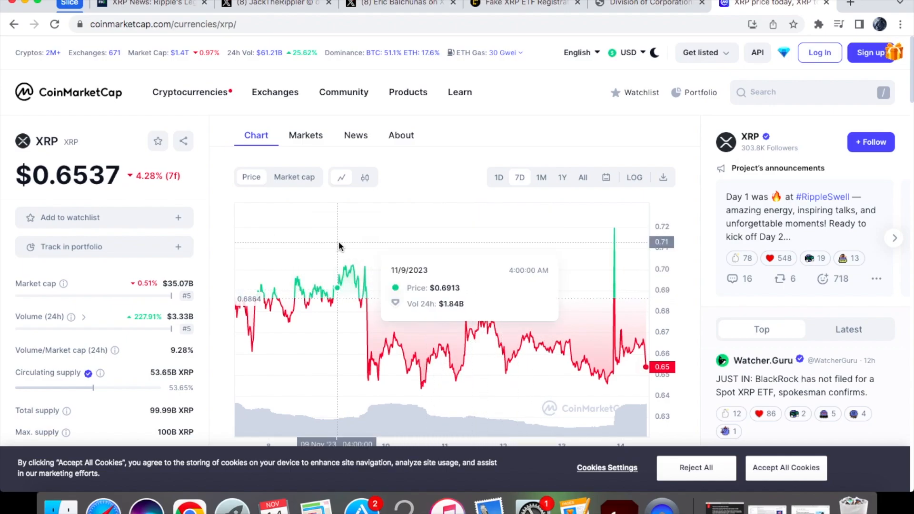
mouse_move(52, 170)
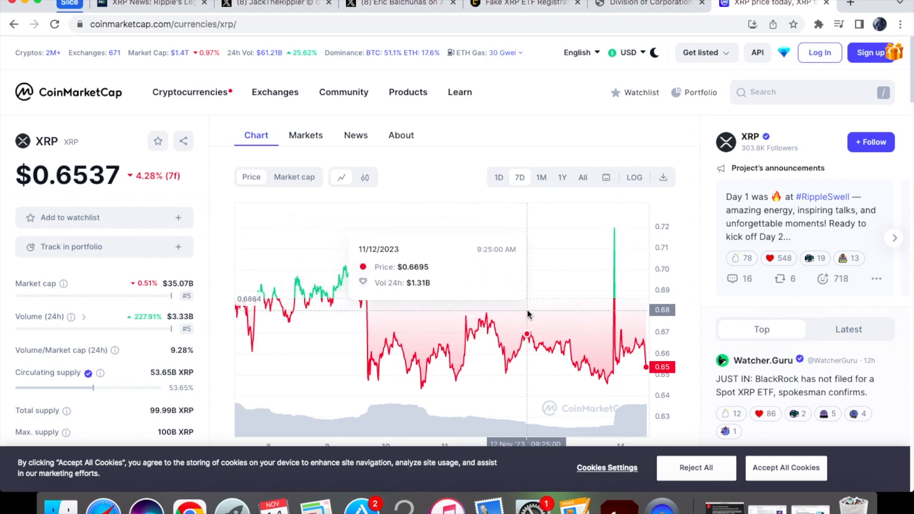
mouse_move(526, 315)
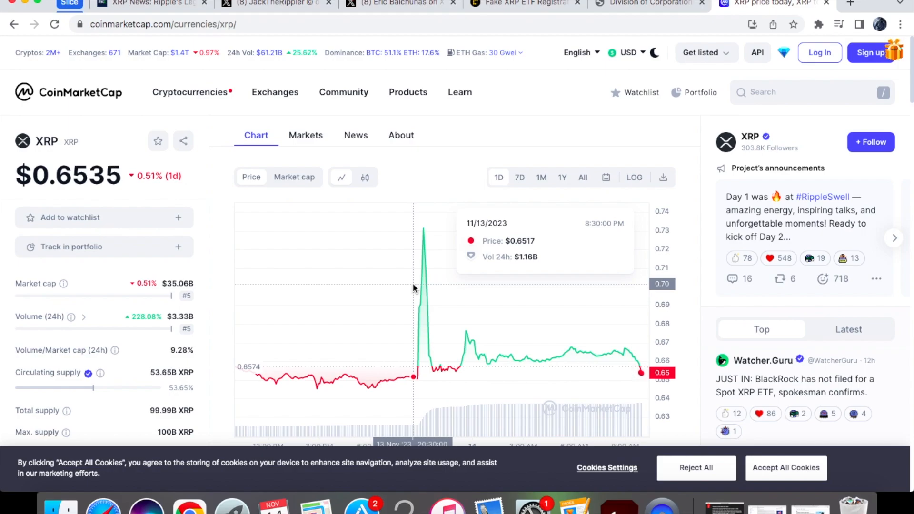
mouse_move(424, 257)
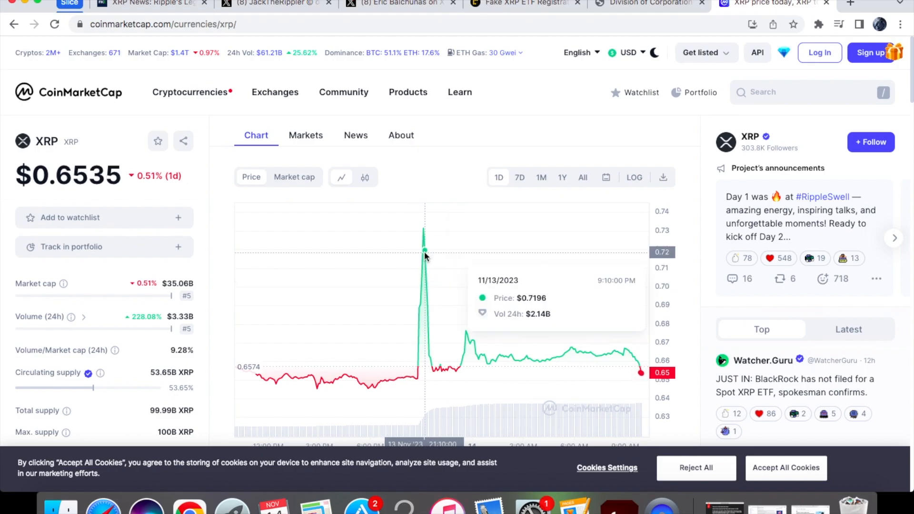